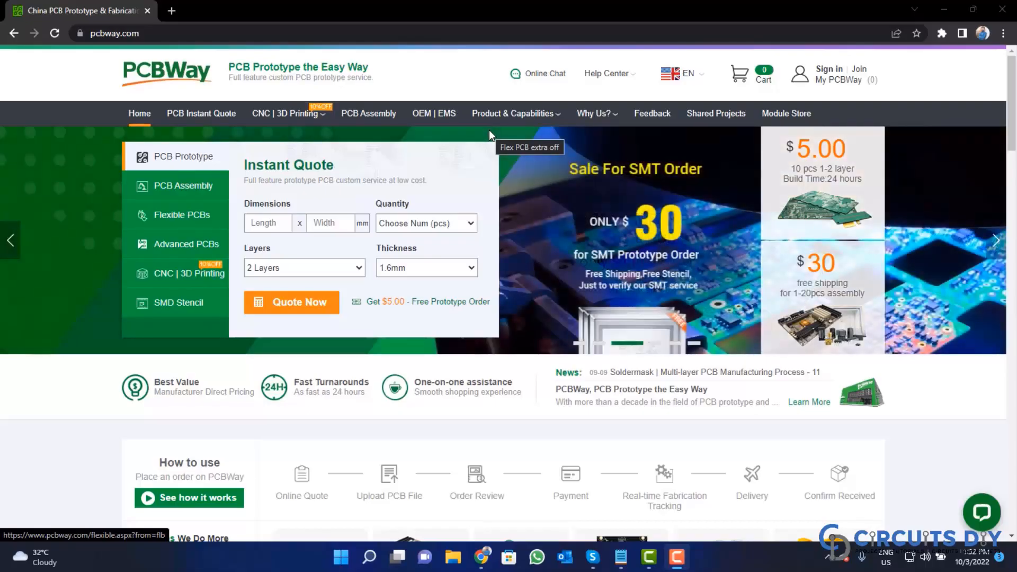
- Scroll down the PCBWay homepage near the account sign-in and join options
scroll("down", 3)
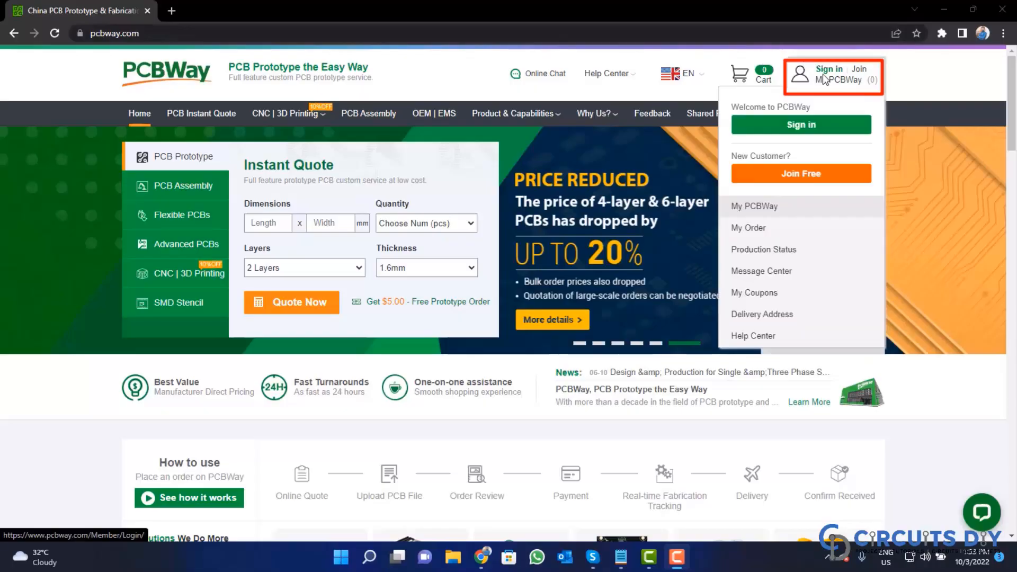
left_click(829, 69)
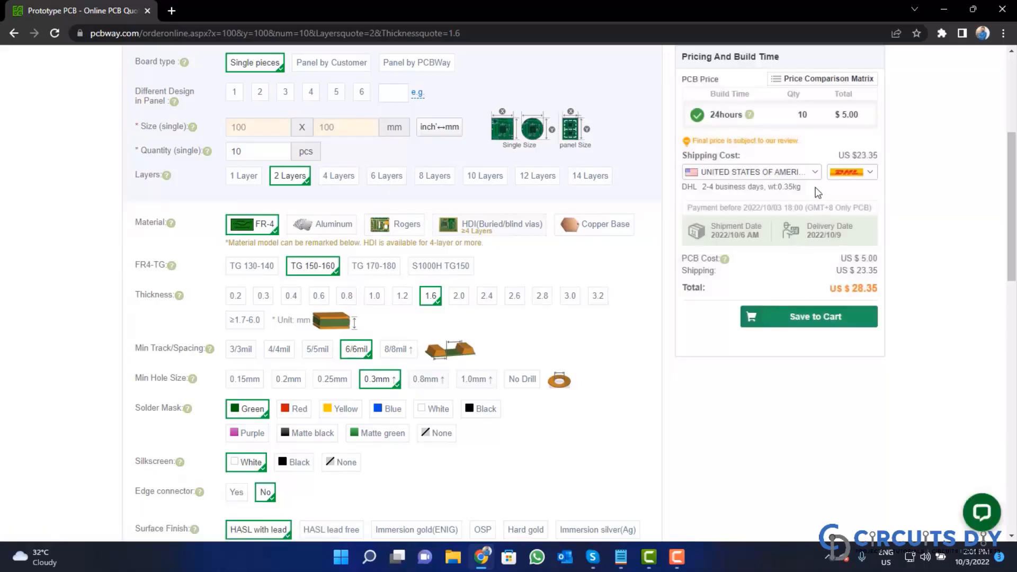
- Review the DHL shipping method list with costs and times to the United States, then dismiss it
left_click(815, 172)
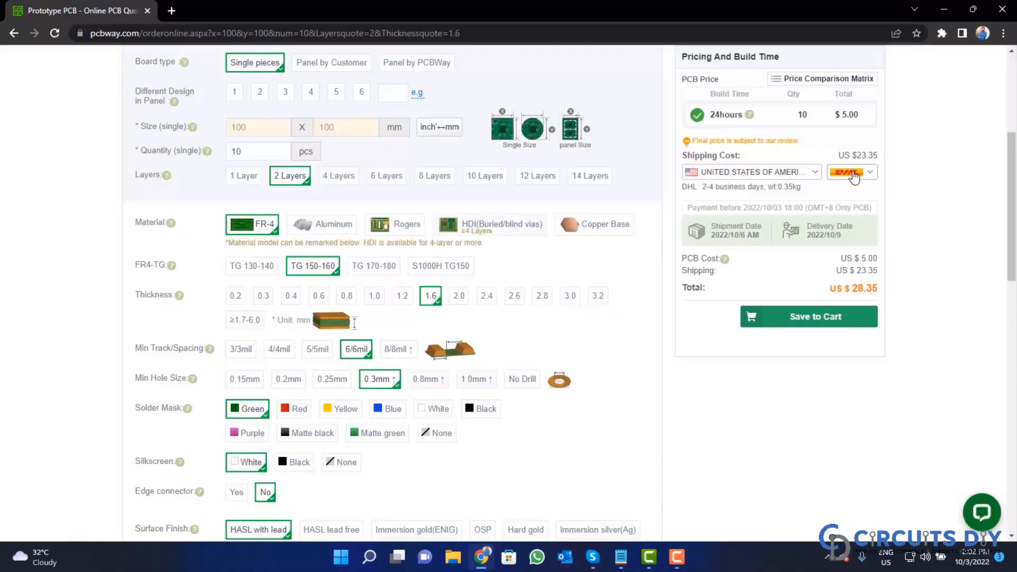
left_click(871, 172)
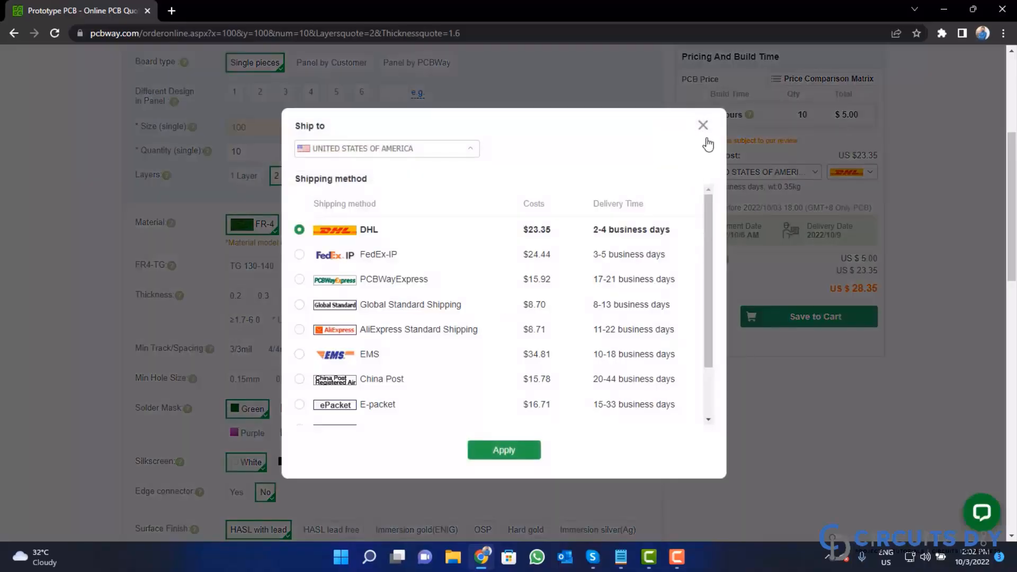
left_click(703, 125)
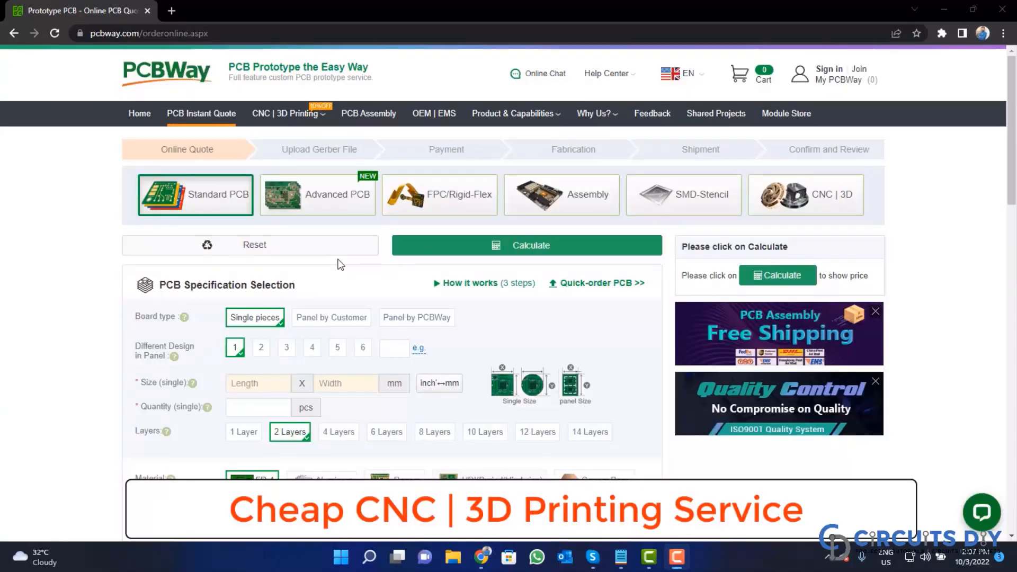
mouse_move(794, 208)
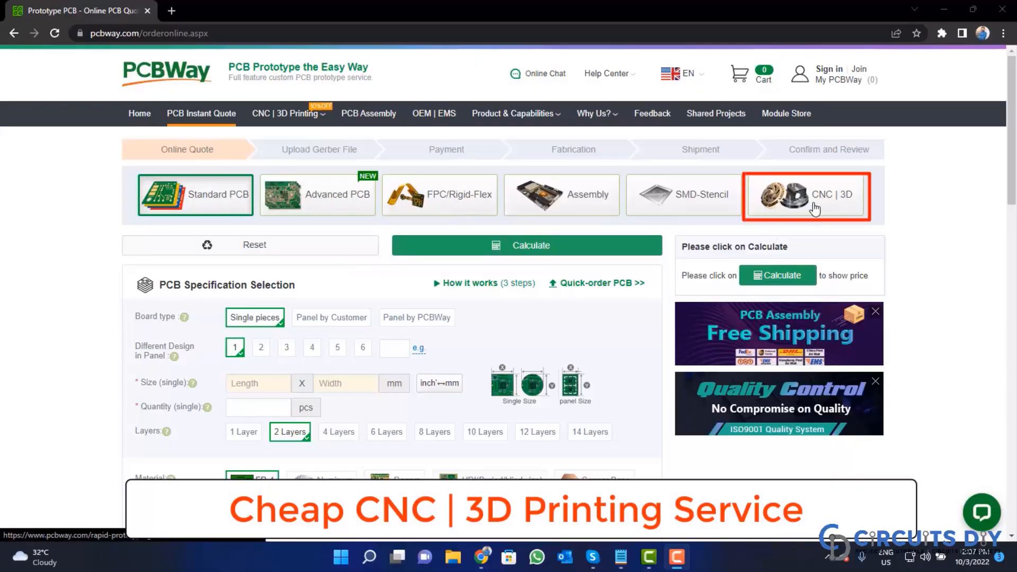
- Go to the CNC | 3D rapid-prototyping quote page for CAD file upload
left_click(816, 204)
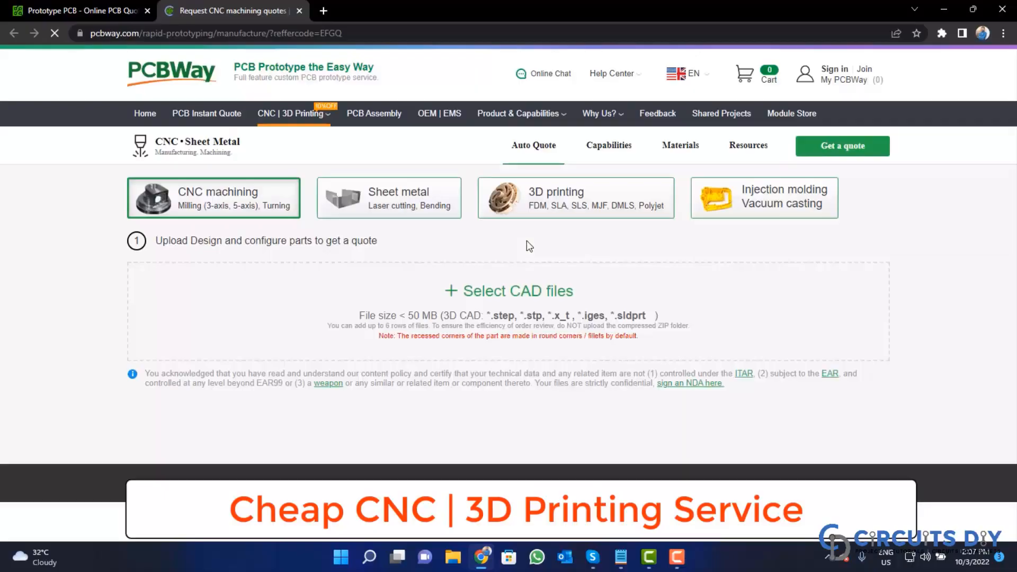